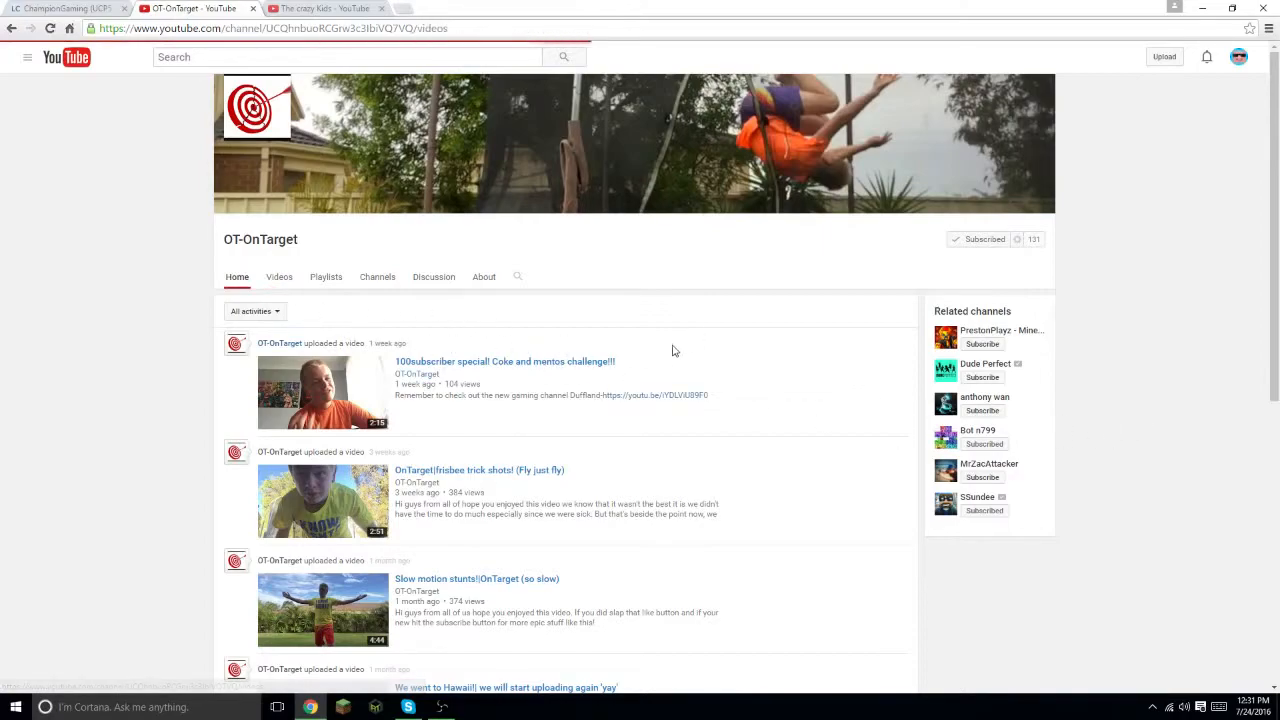
- Browse OT-OnTarget's uploaded videos, then move to The crazy Kids channel page
left_click(280, 276)
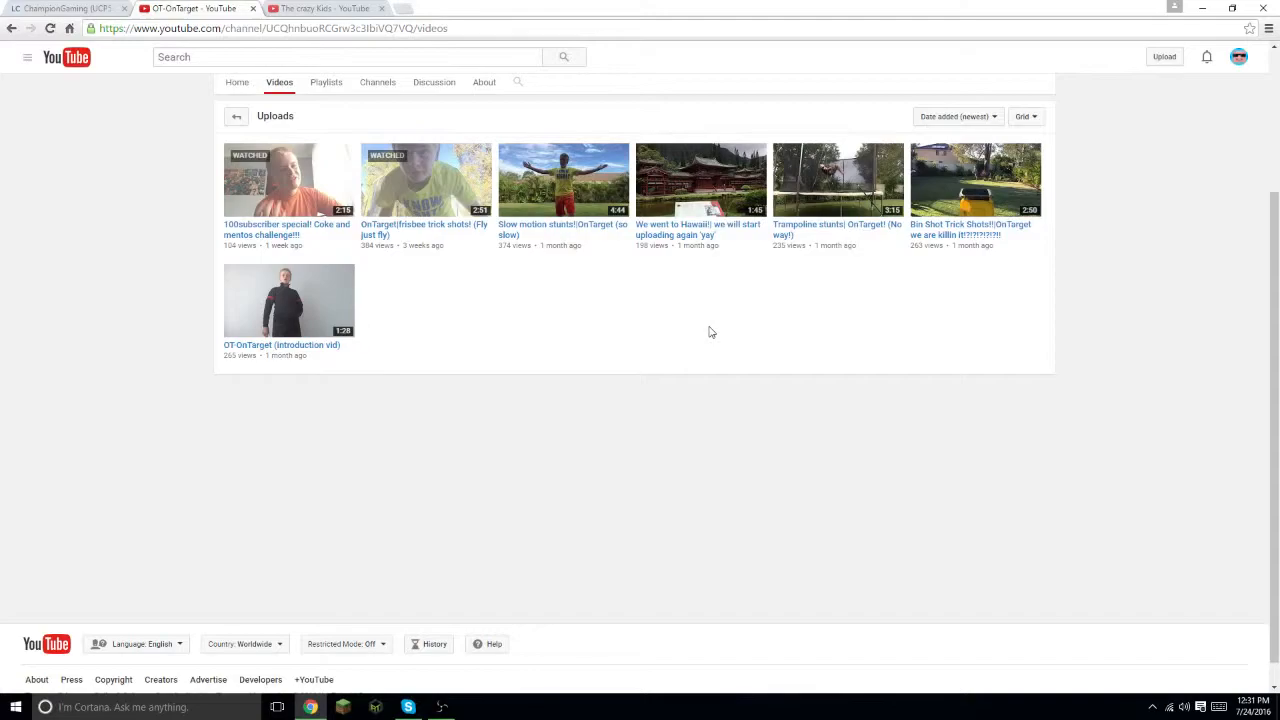
left_click(320, 8)
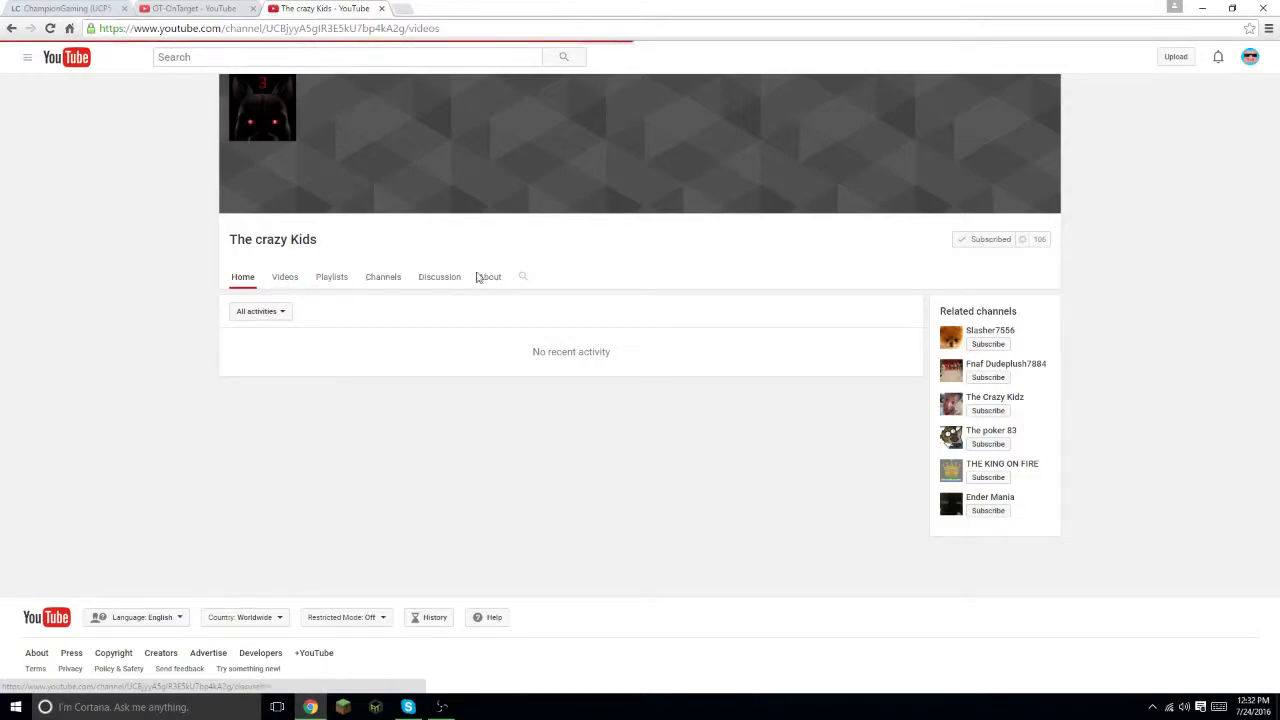
- Browse The crazy Kids uploads, then return to the livecounts.net page showing ChampionGaming at 48 subscribers
left_click(284, 276)
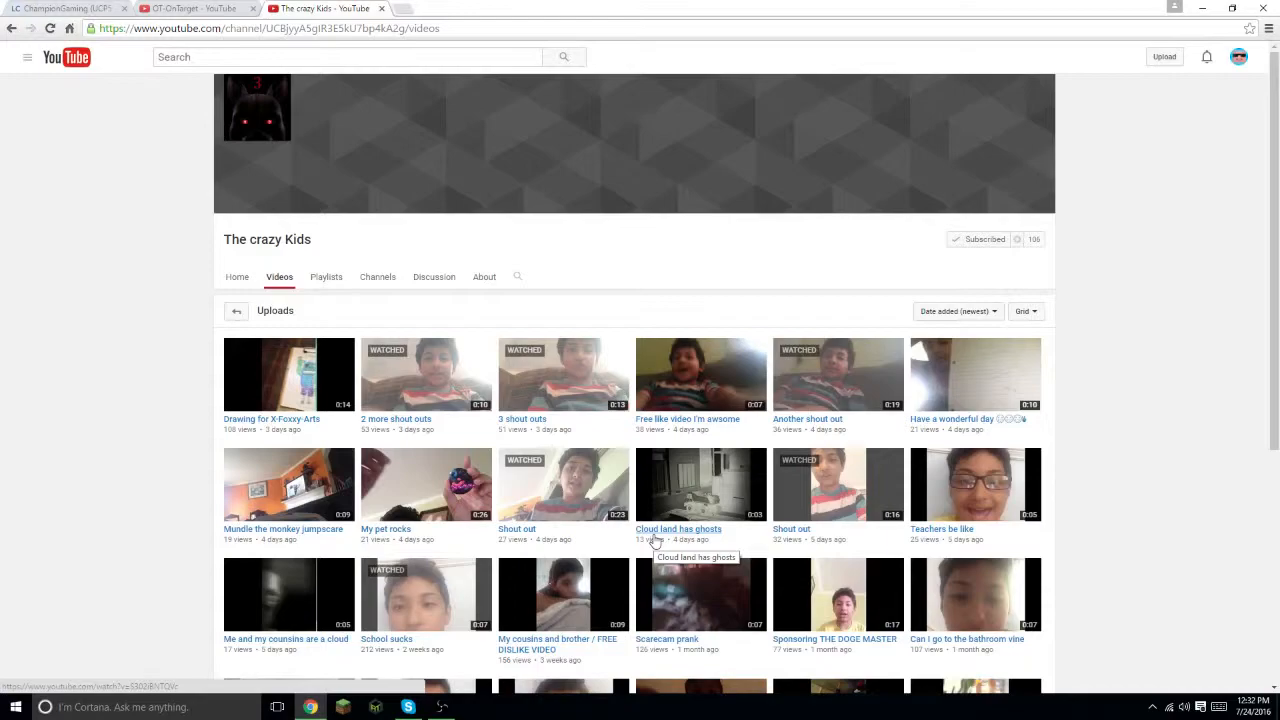
left_click(64, 8)
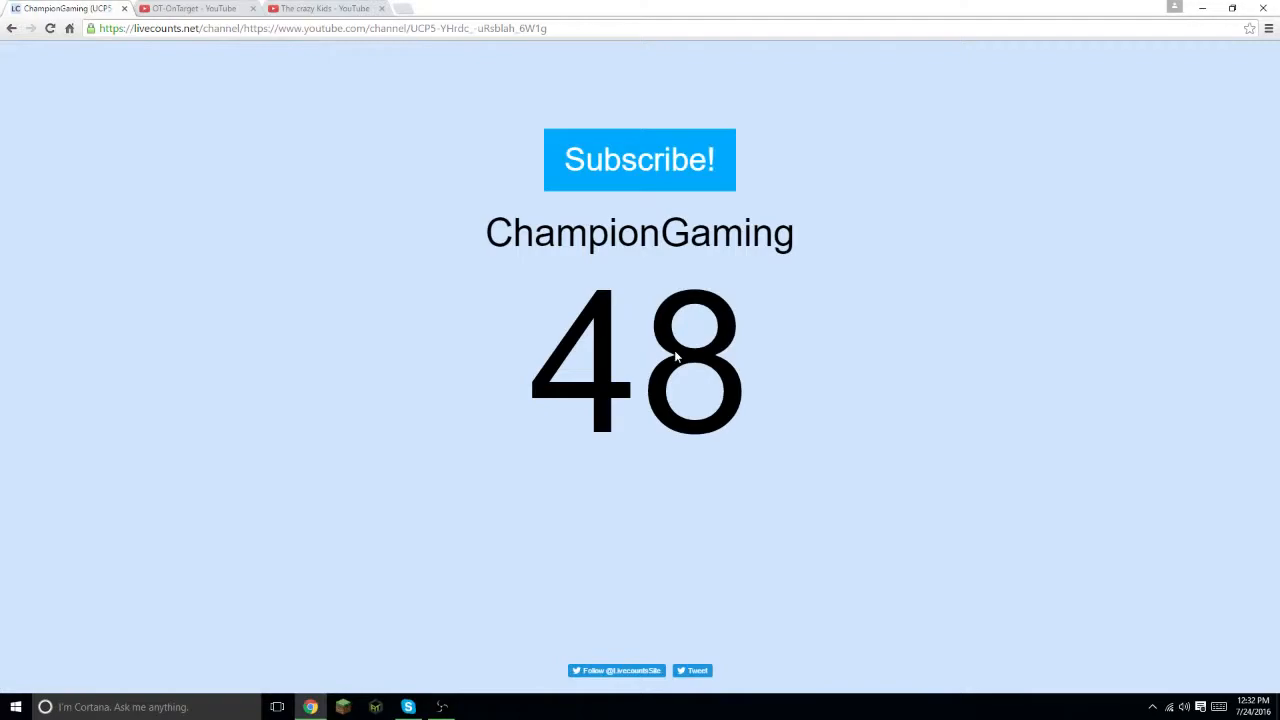
mouse_move(228, 50)
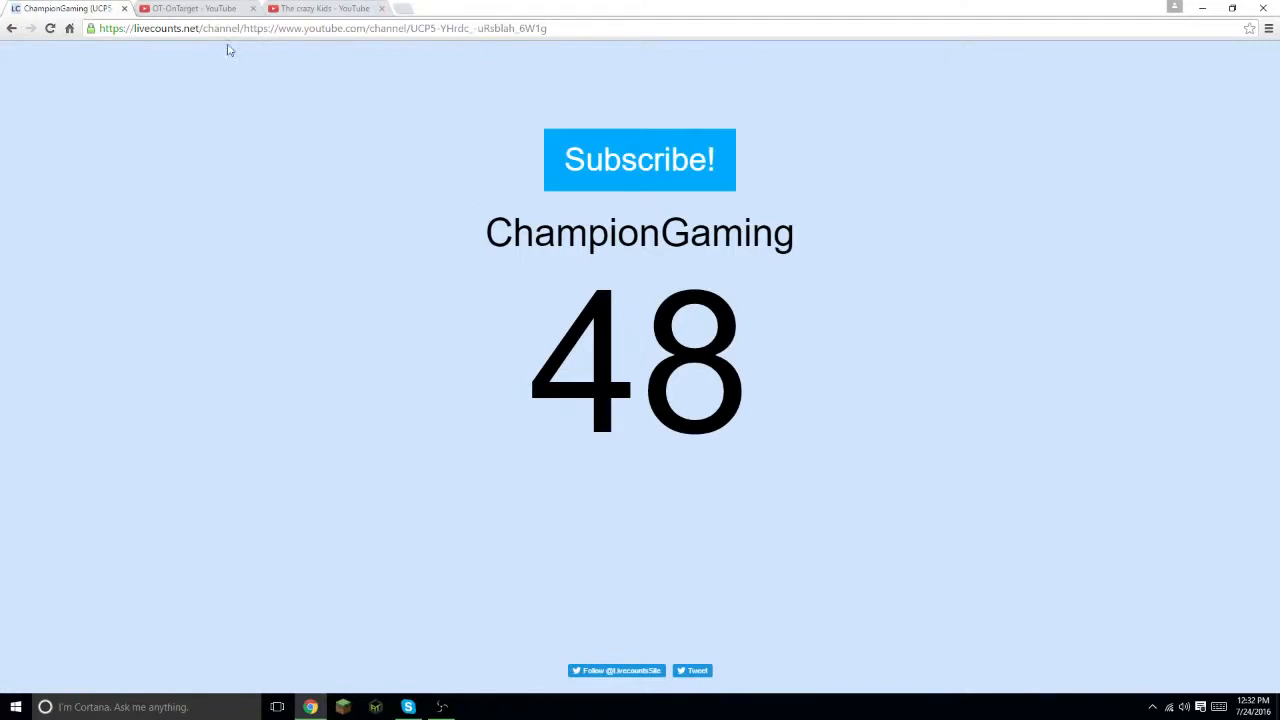
- Return to OT-OnTarget's channel home feed to get its channel URL
left_click(190, 8)
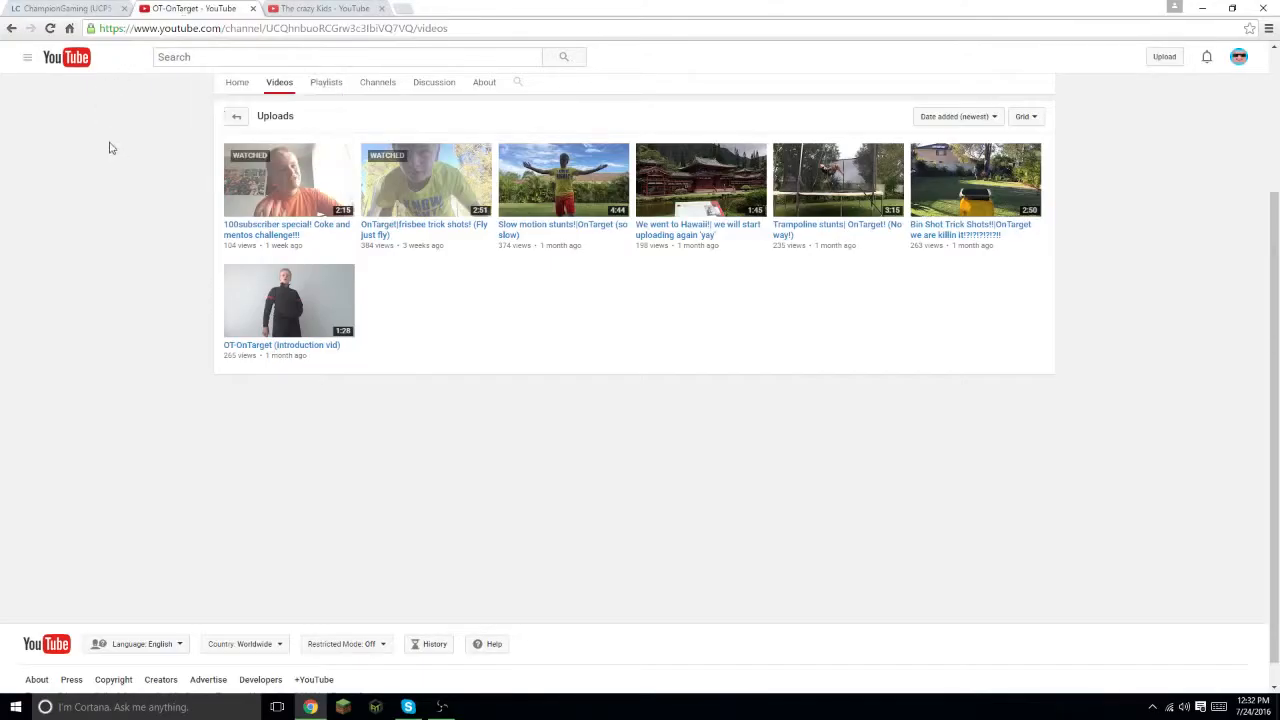
left_click(236, 82)
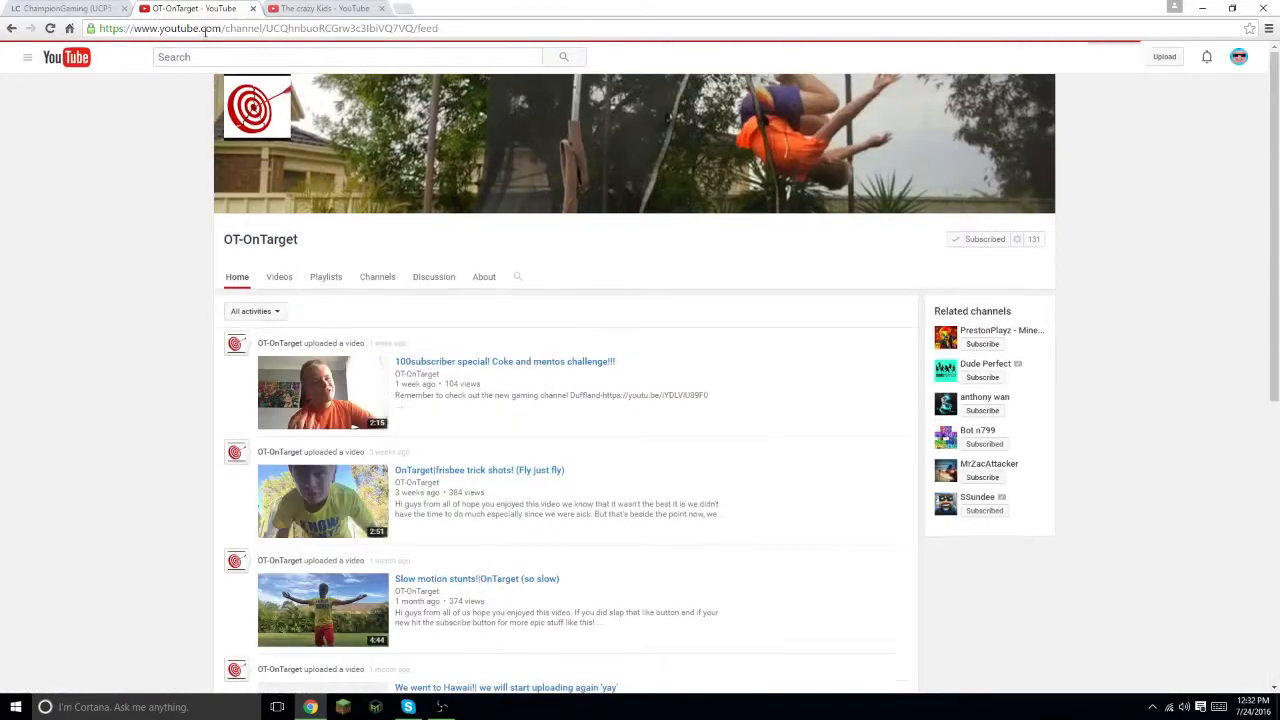
- Enter OT-OnTarget's channel URL on livecounts.net so its live count shows 131 subscribers
left_click(64, 8)
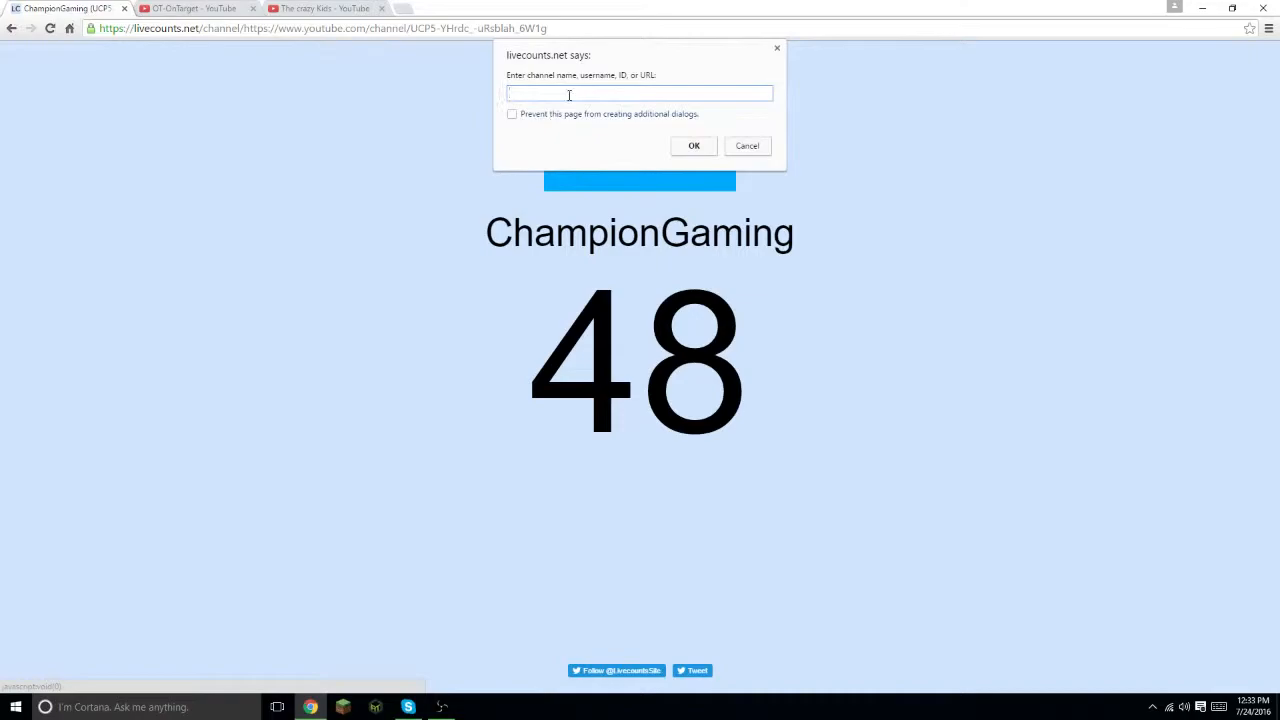
type("https://www.youtube.com/channel/UCQhnbuoRCGrw3c3lbiVQ7VQ/feed")
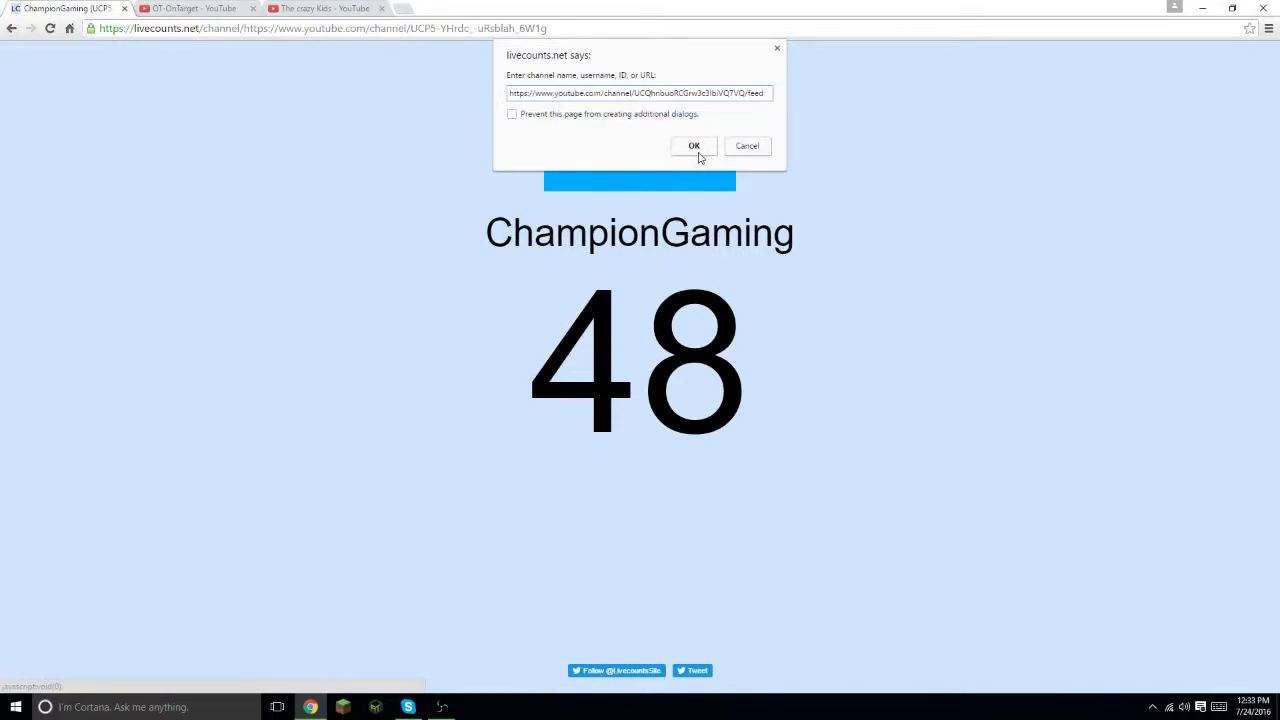
left_click(694, 146)
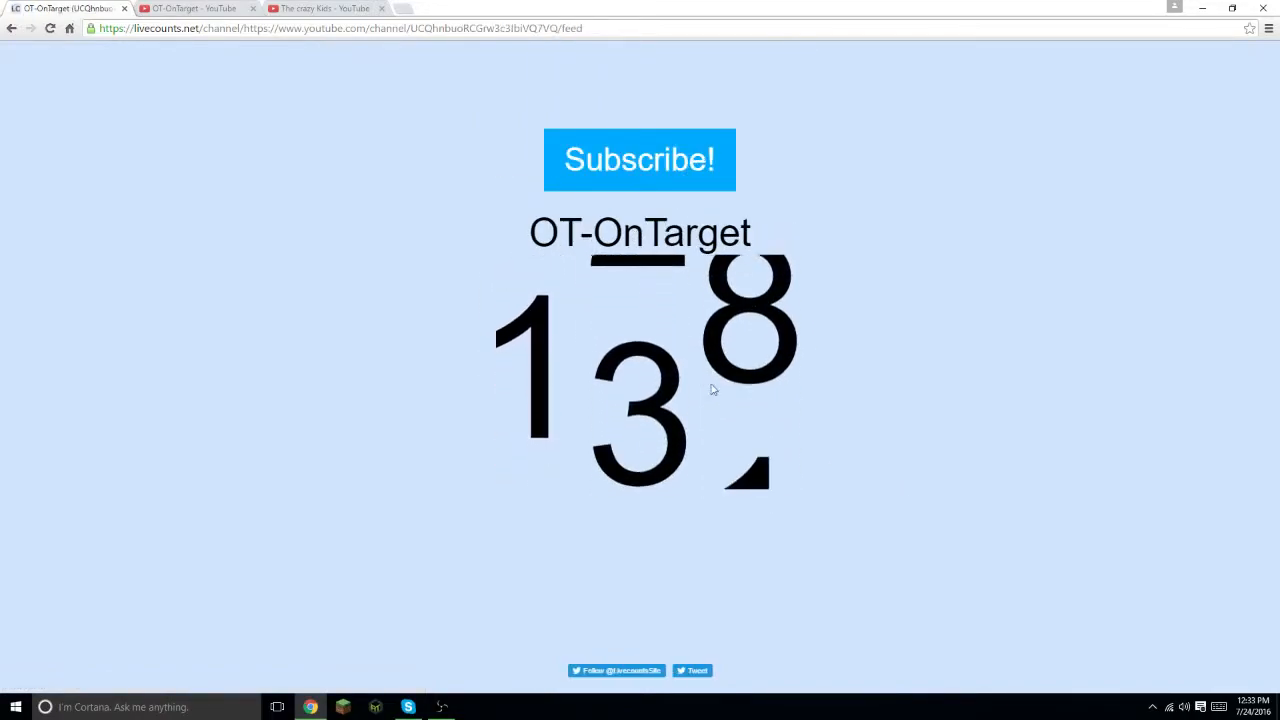
left_click(196, 8)
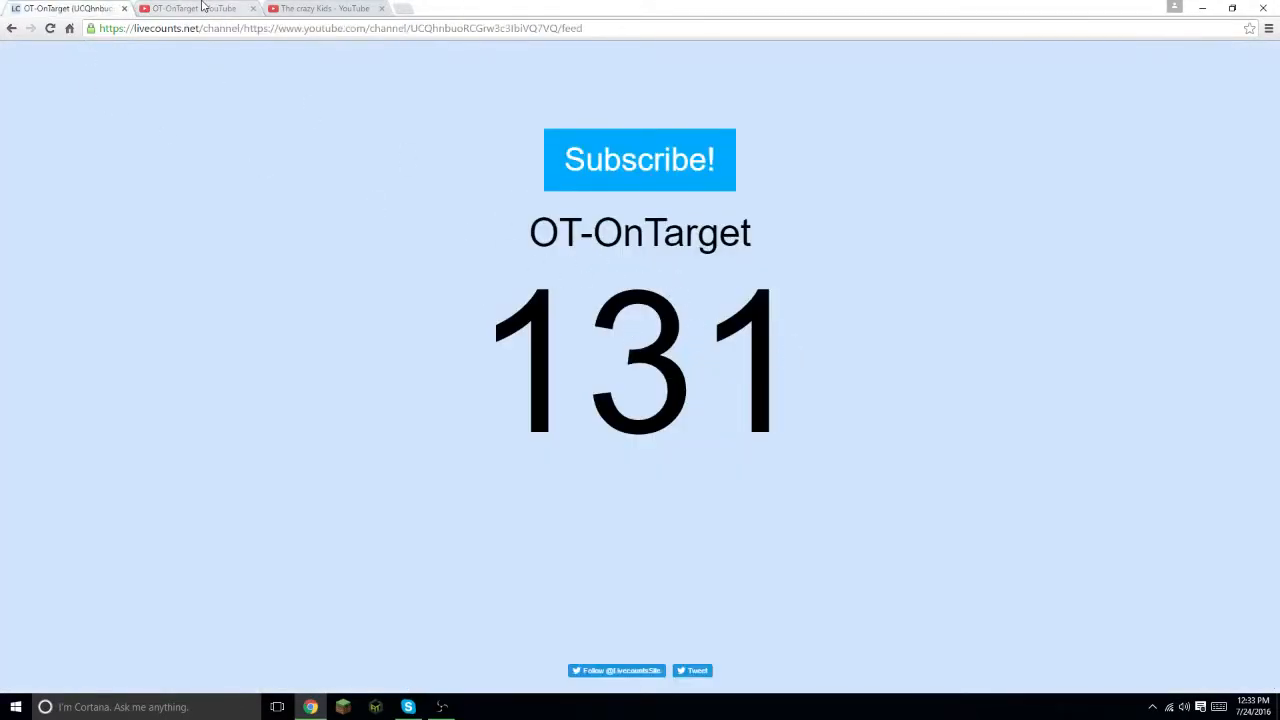
mouse_move(200, 8)
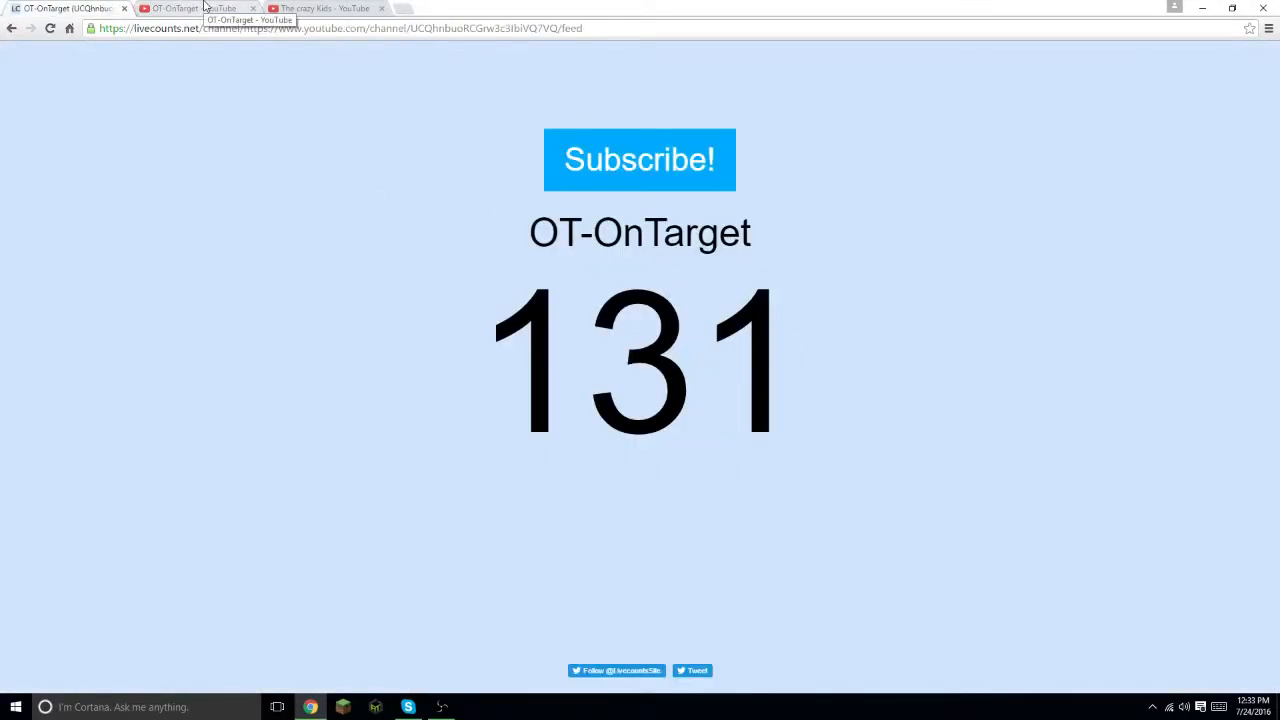